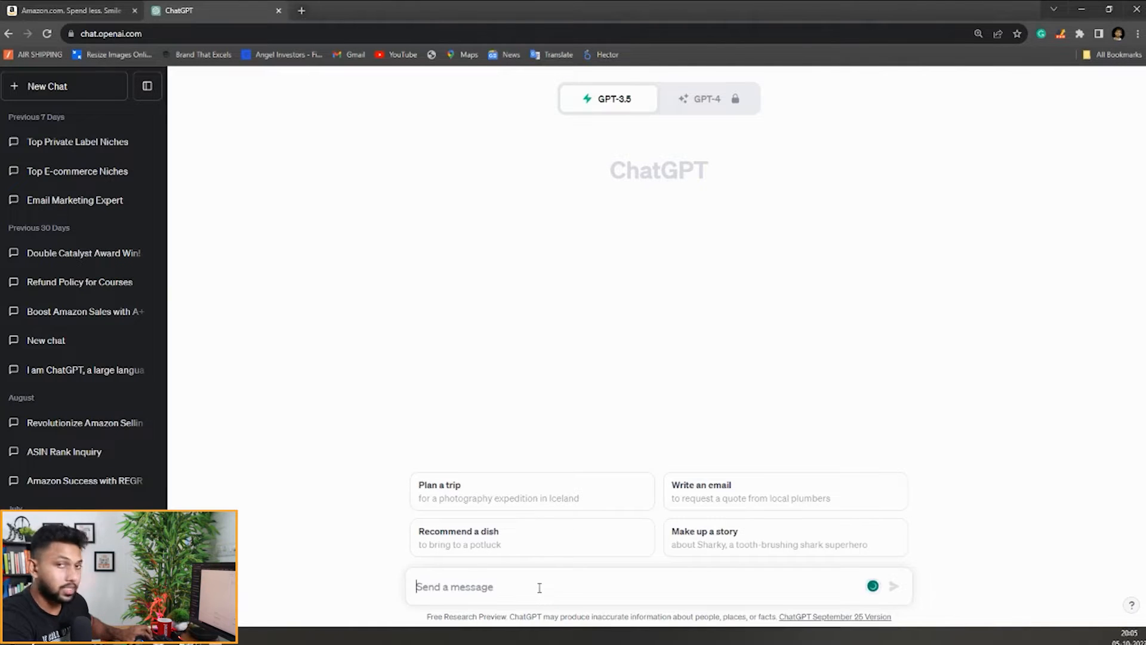
mouse_move(496, 537)
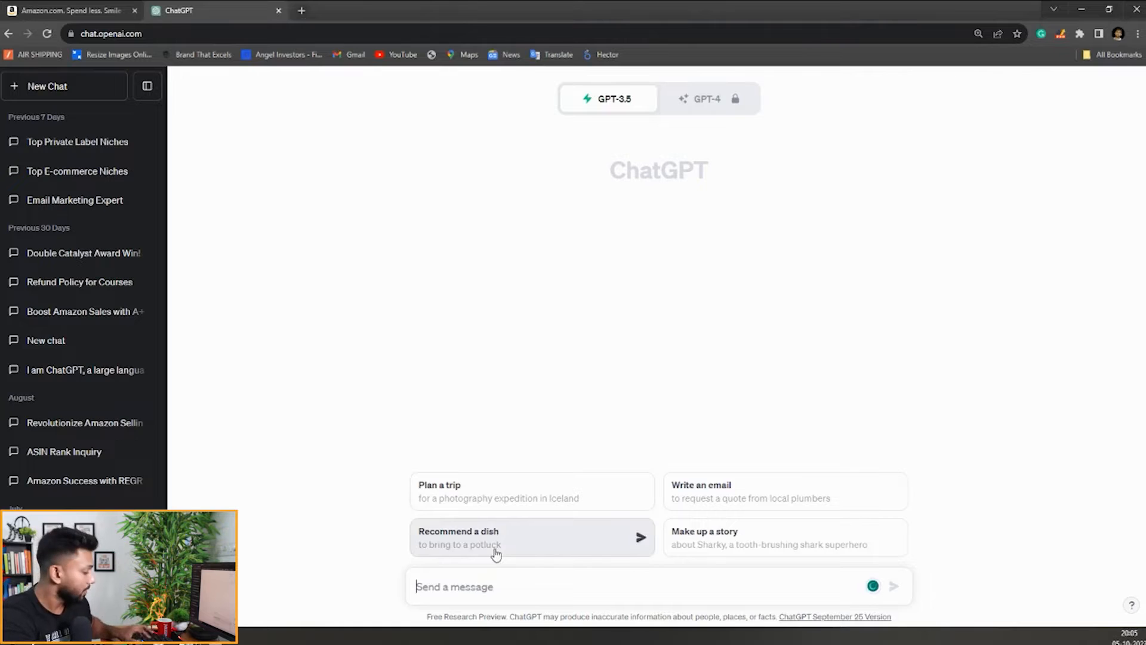
- Ask ChatGPT 'what are the top niches to sell private label products online' and read the categorized reply
type("what are the top niches to sell private label products online")
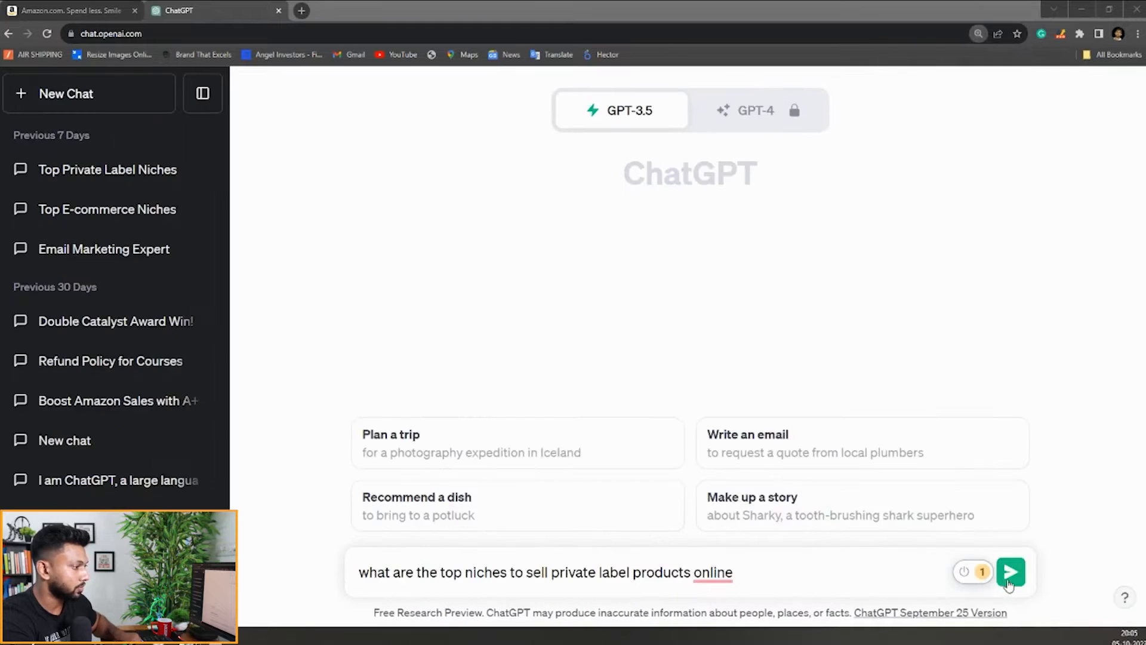
left_click(1010, 572)
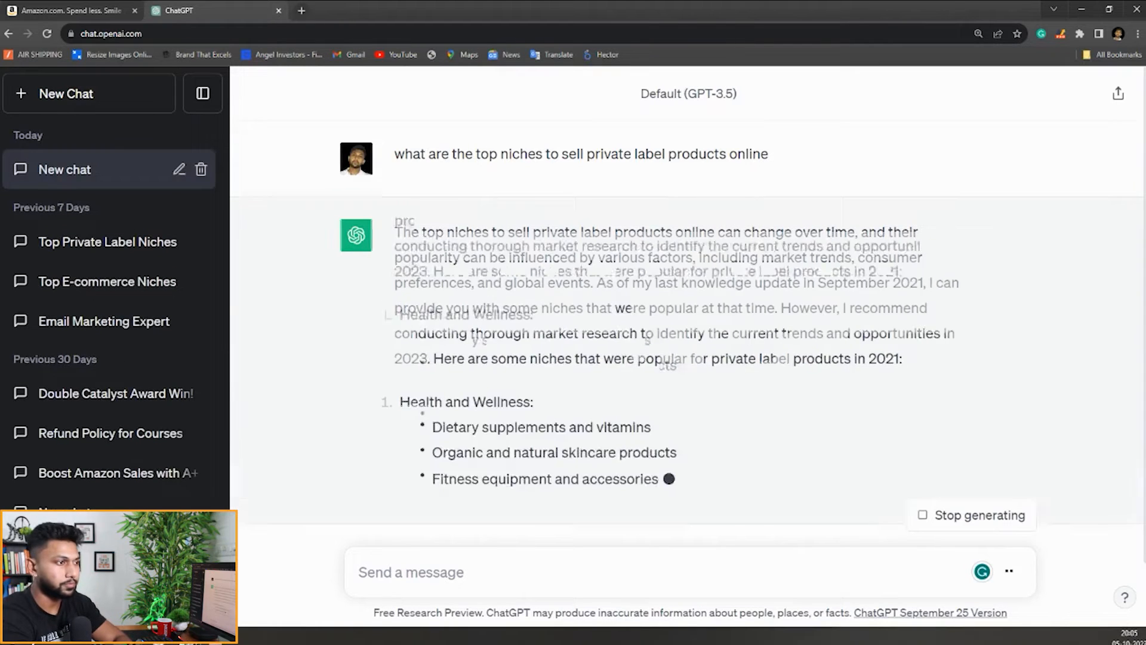
scroll("down", 3)
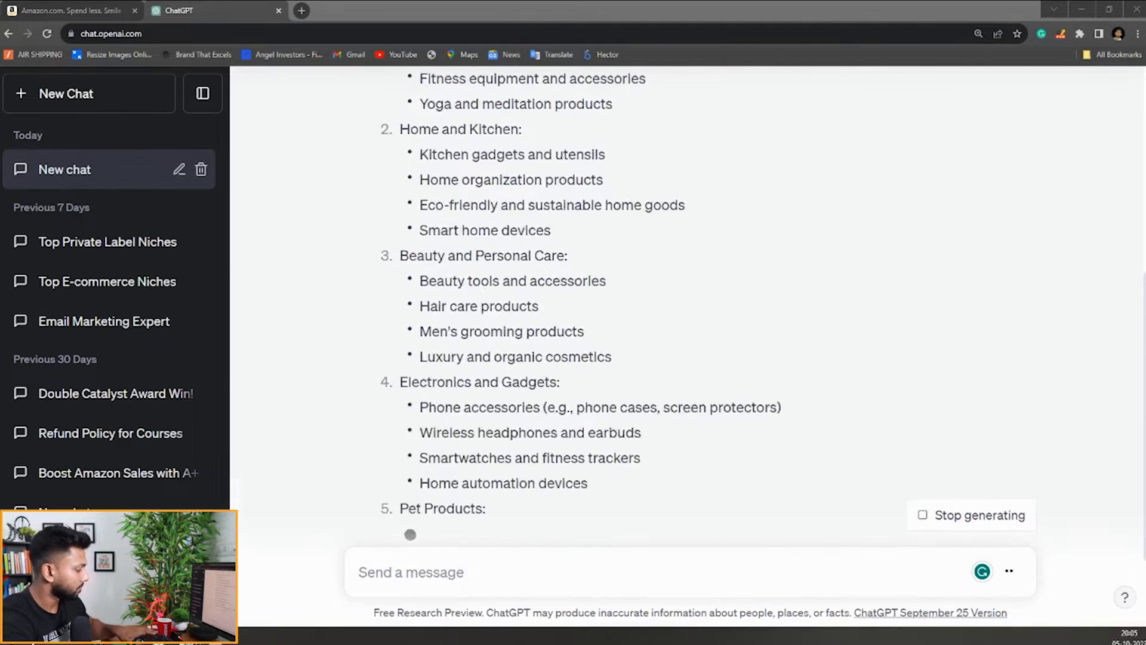
scroll("down", 3)
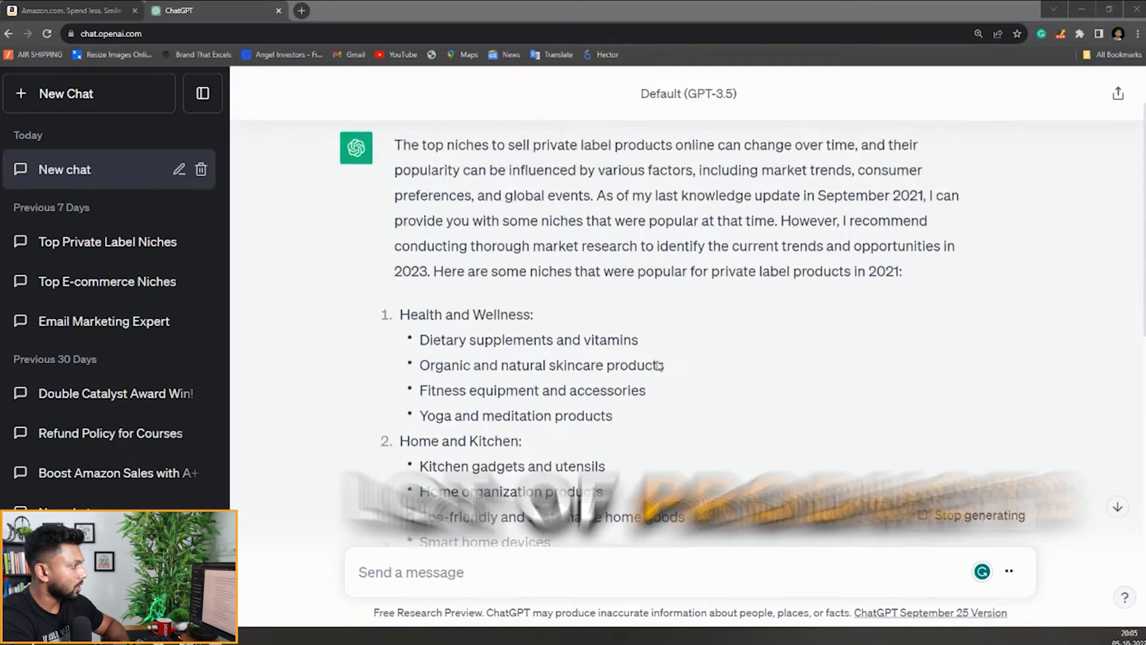
scroll("down", 3)
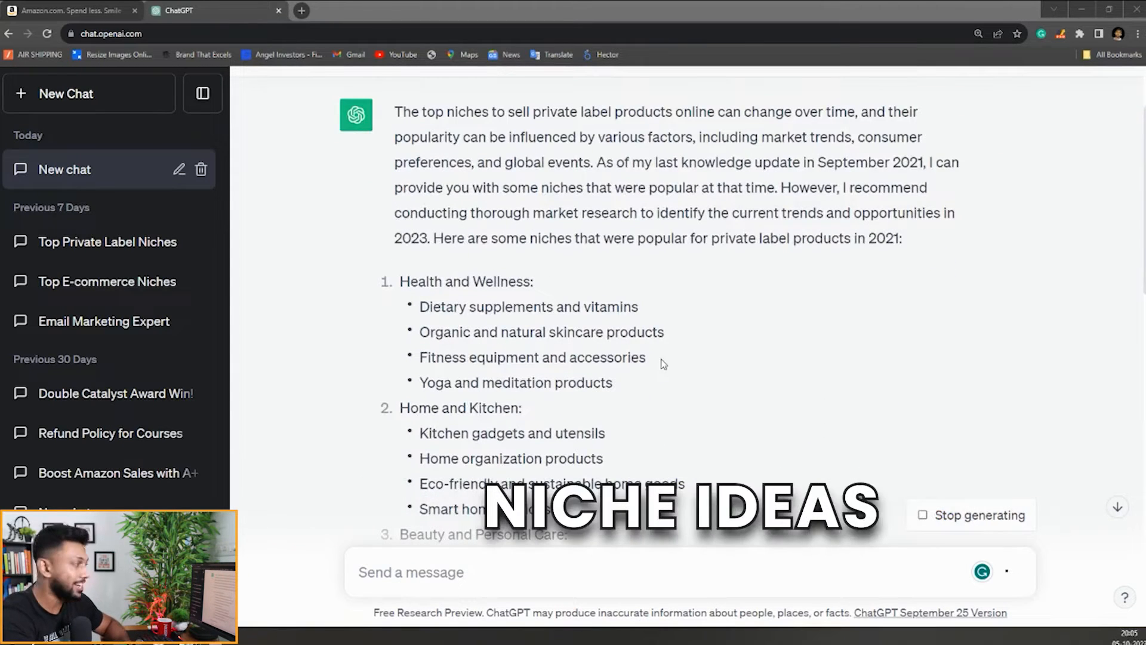
scroll("down", 3)
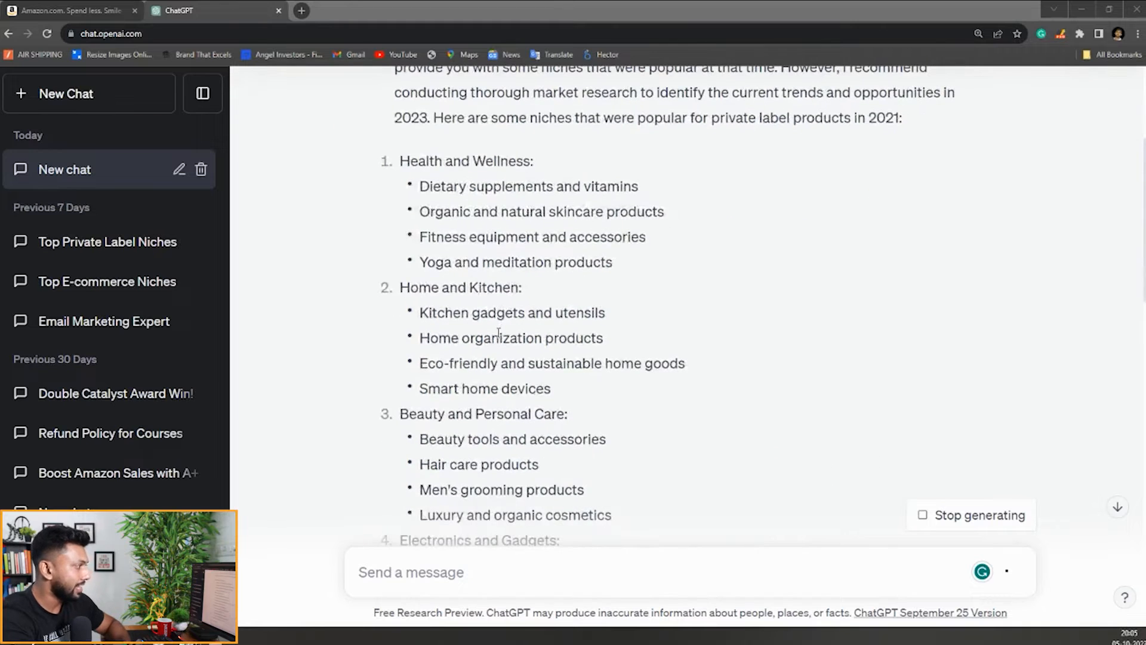
scroll("down", 3)
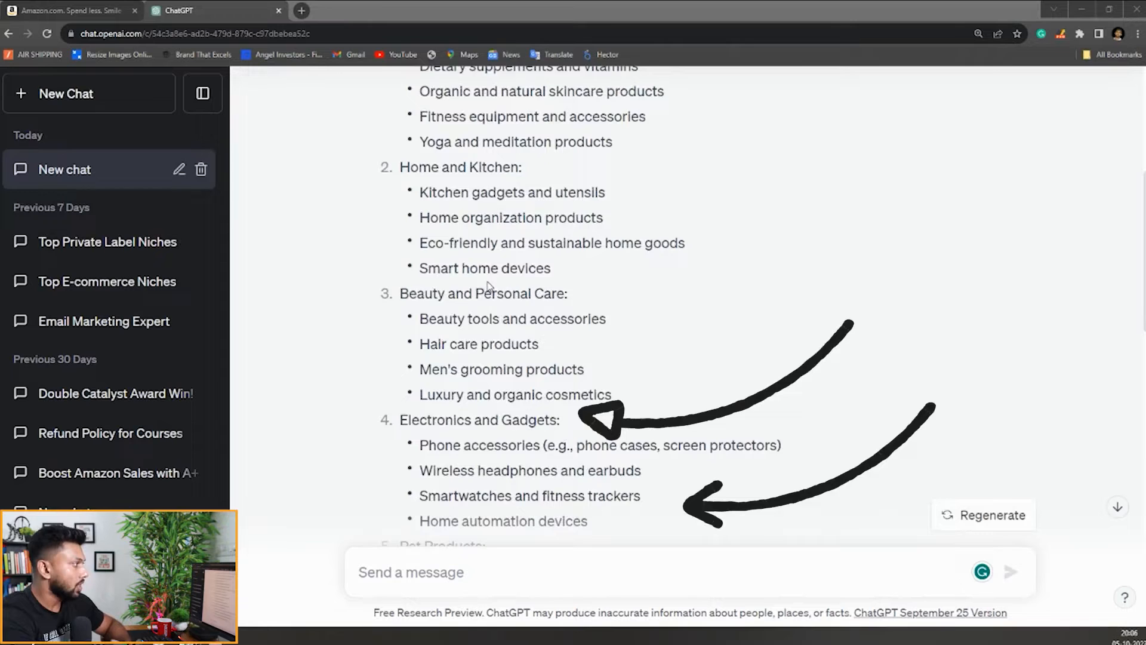
left_click_drag(419, 192, 517, 243)
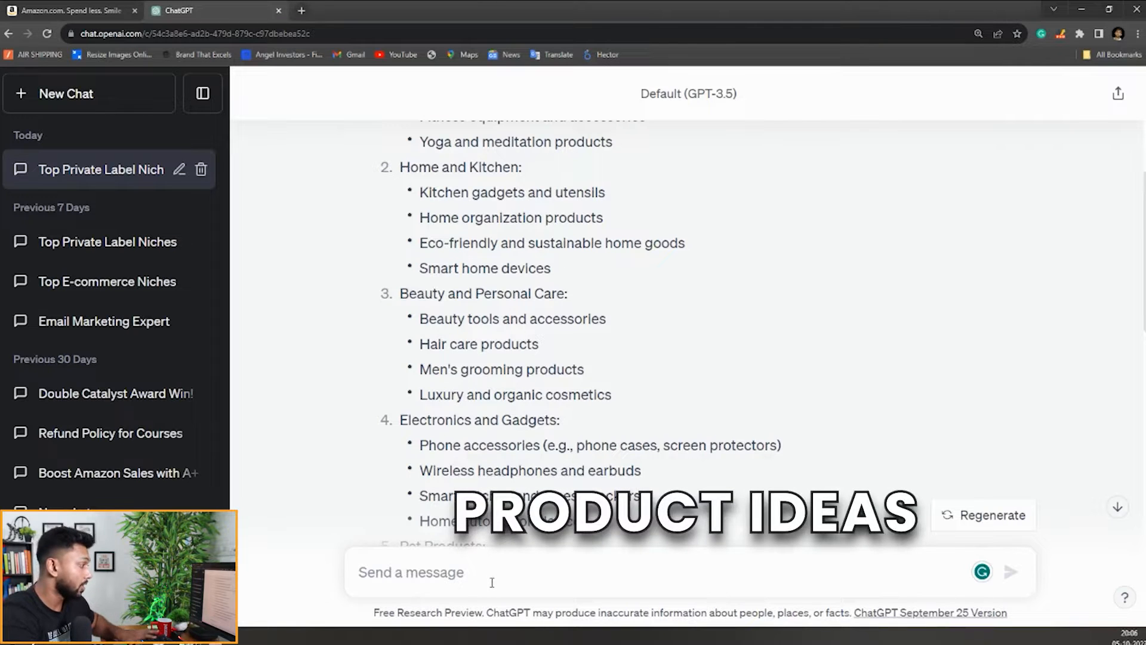
- Ask ChatGPT to 'suggest some trending and innovative kitchen products niche' and review the answer
type("suggest some trending and innovative kitchen products niche")
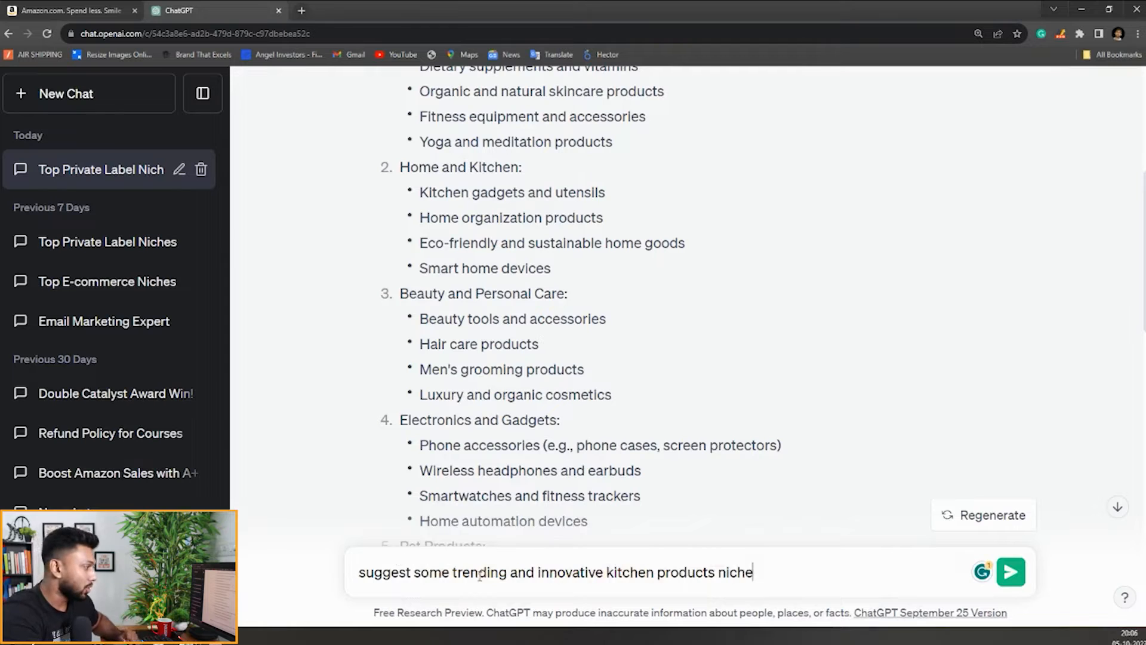
mouse_move(1011, 573)
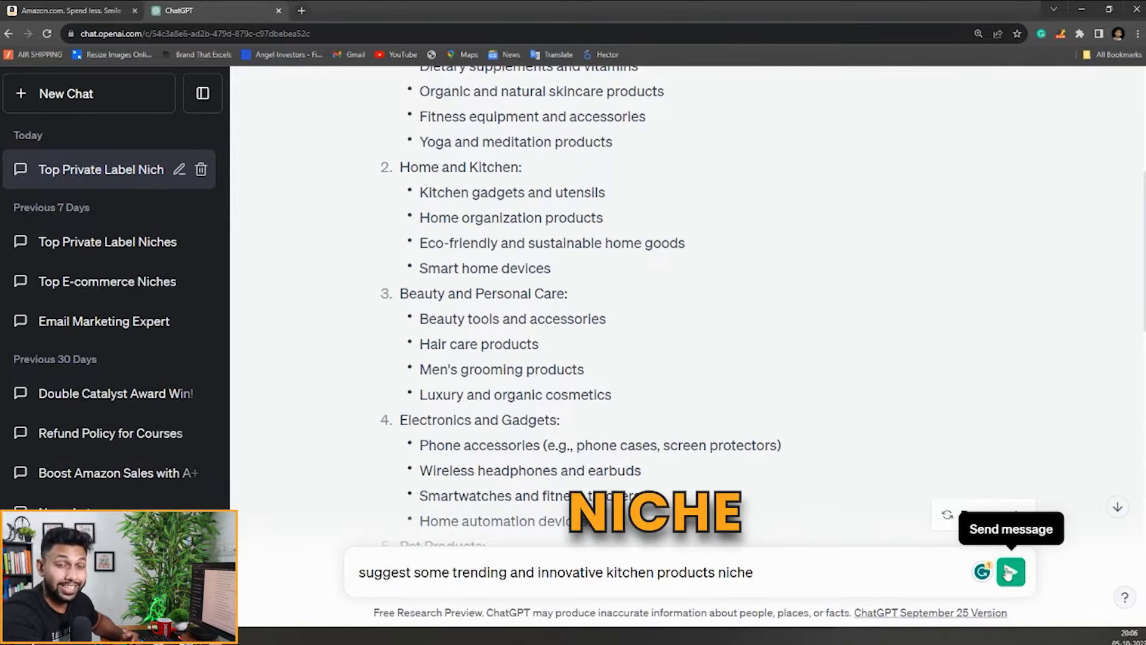
left_click(1011, 571)
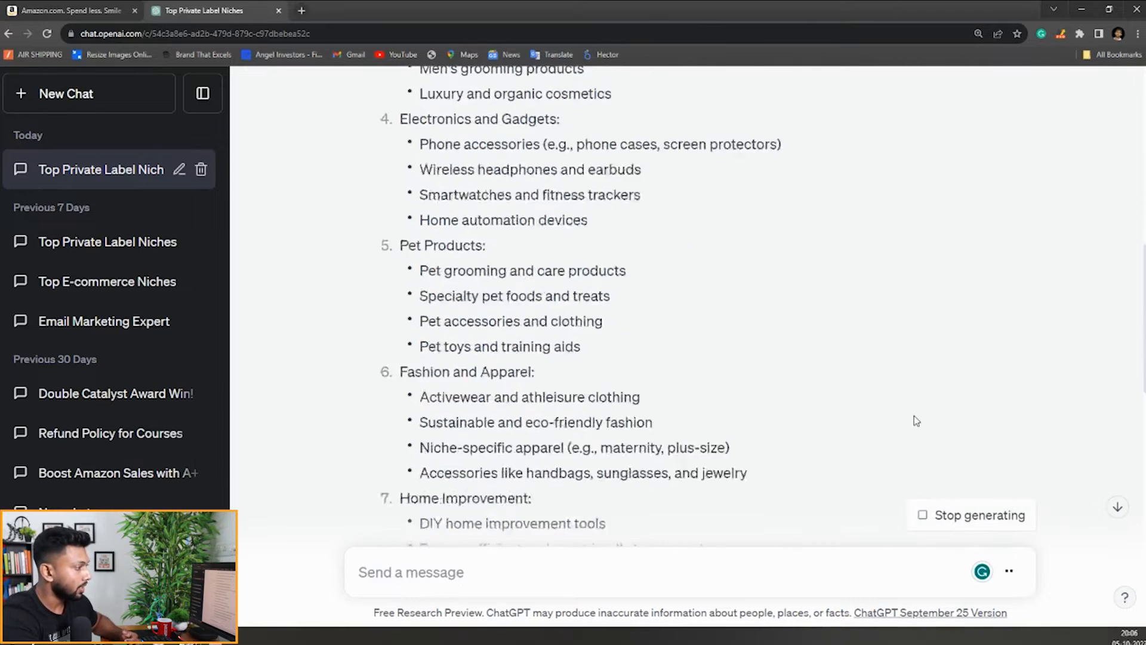
scroll("down", 3)
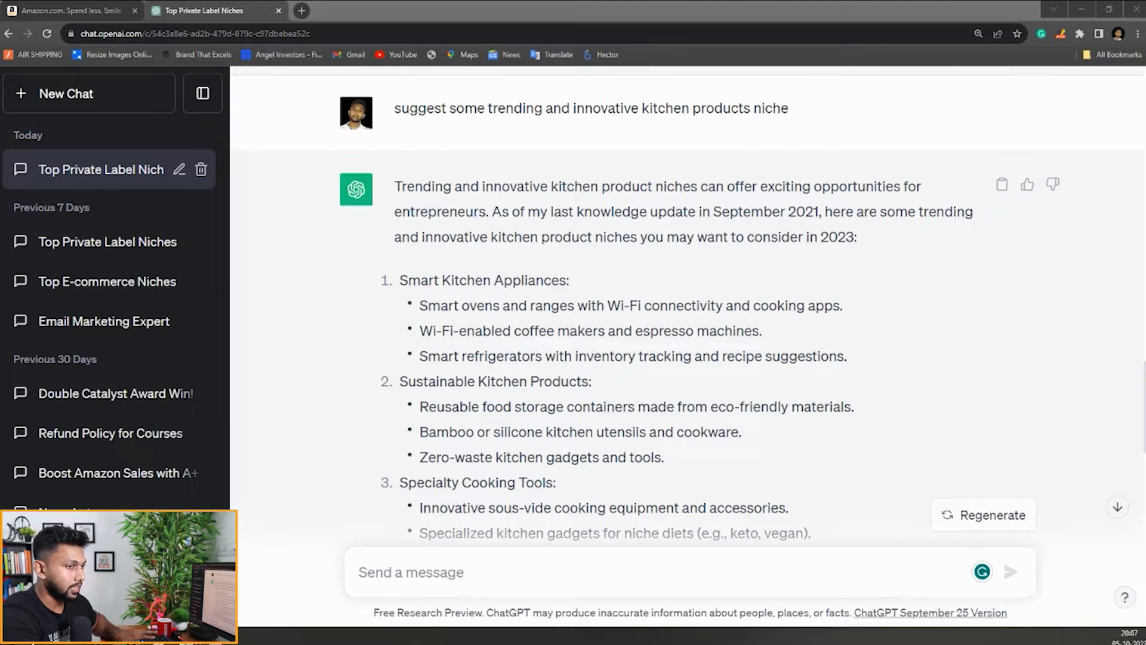
scroll("down", 3)
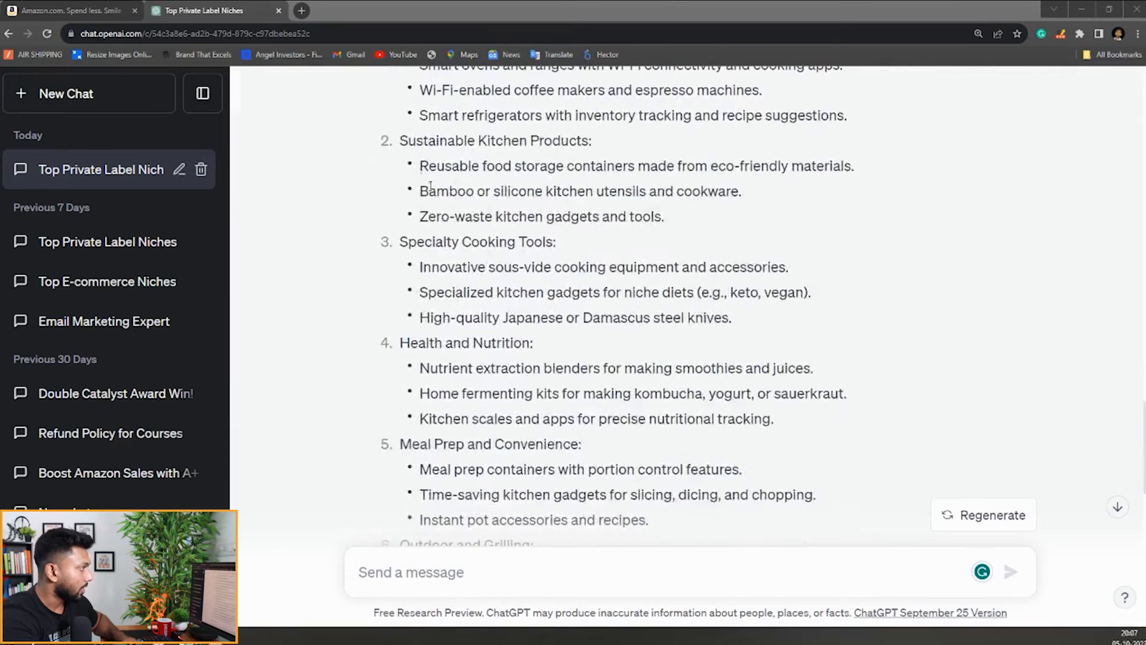
left_click_drag(421, 165, 788, 166)
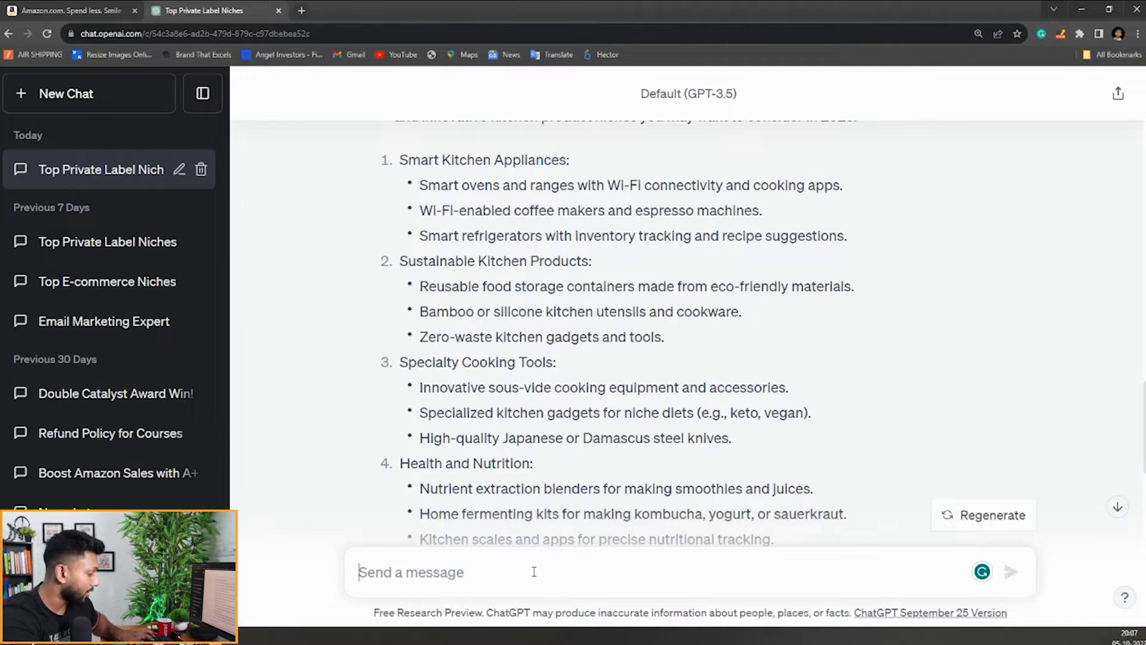
- Ask about popular sustainable kitchen niches on Amazon, then highlight 'Beeswax wraps' in the reply
type("what are popular Sustainable kitchen products niche on amazon")
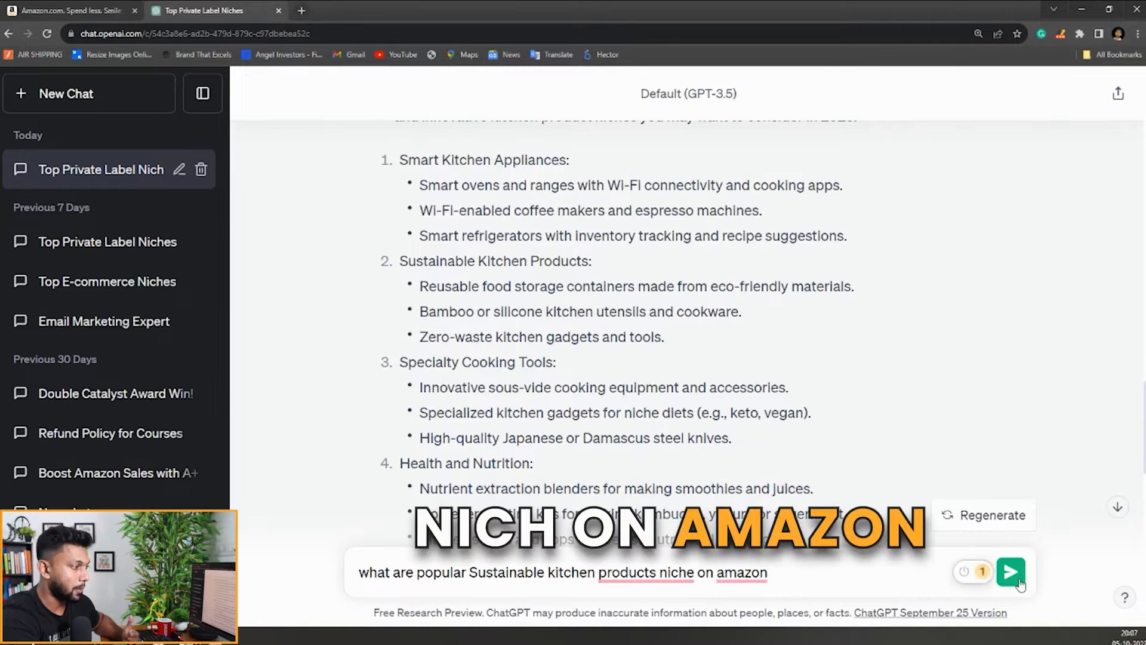
left_click(1010, 571)
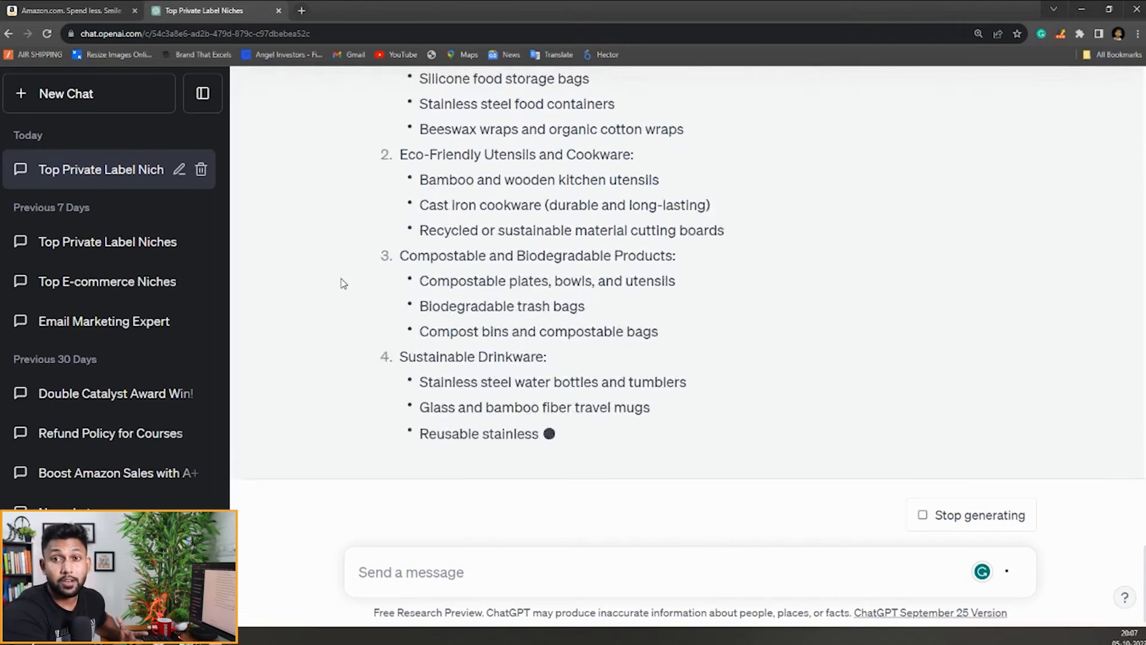
scroll("down", 3)
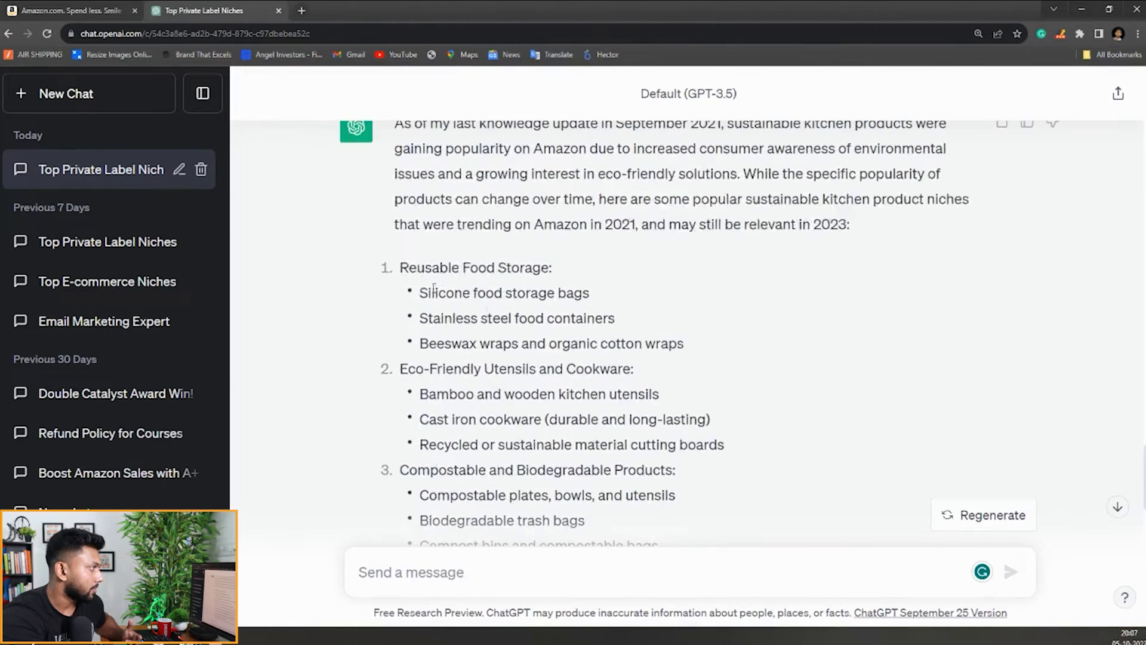
double_click(475, 266)
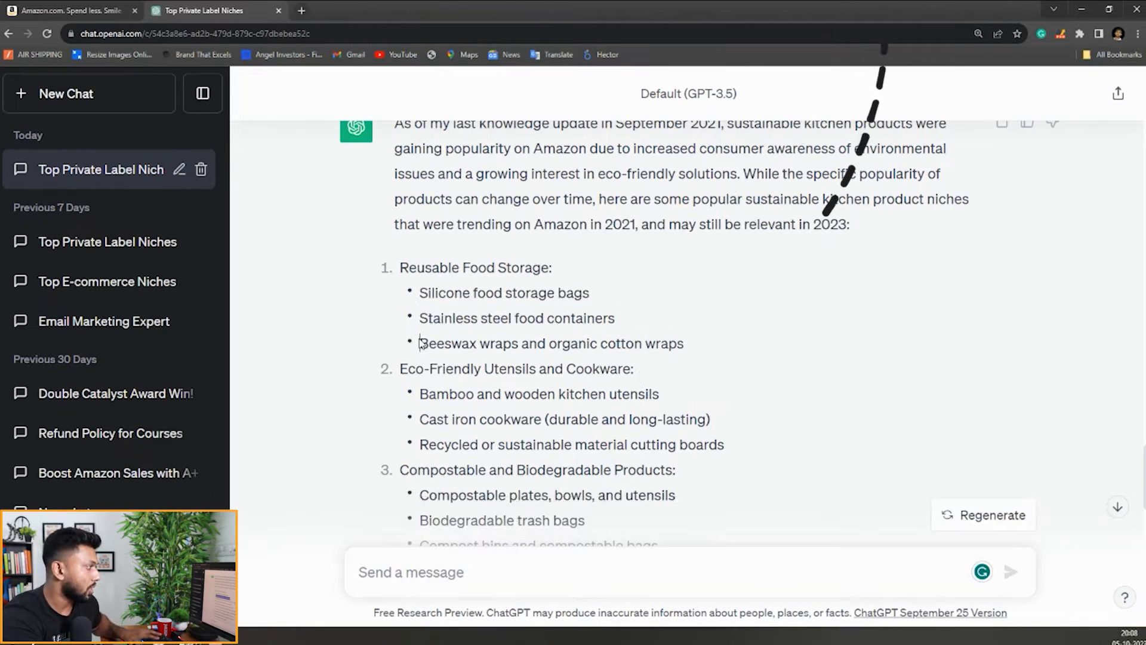
left_click_drag(419, 342, 503, 342)
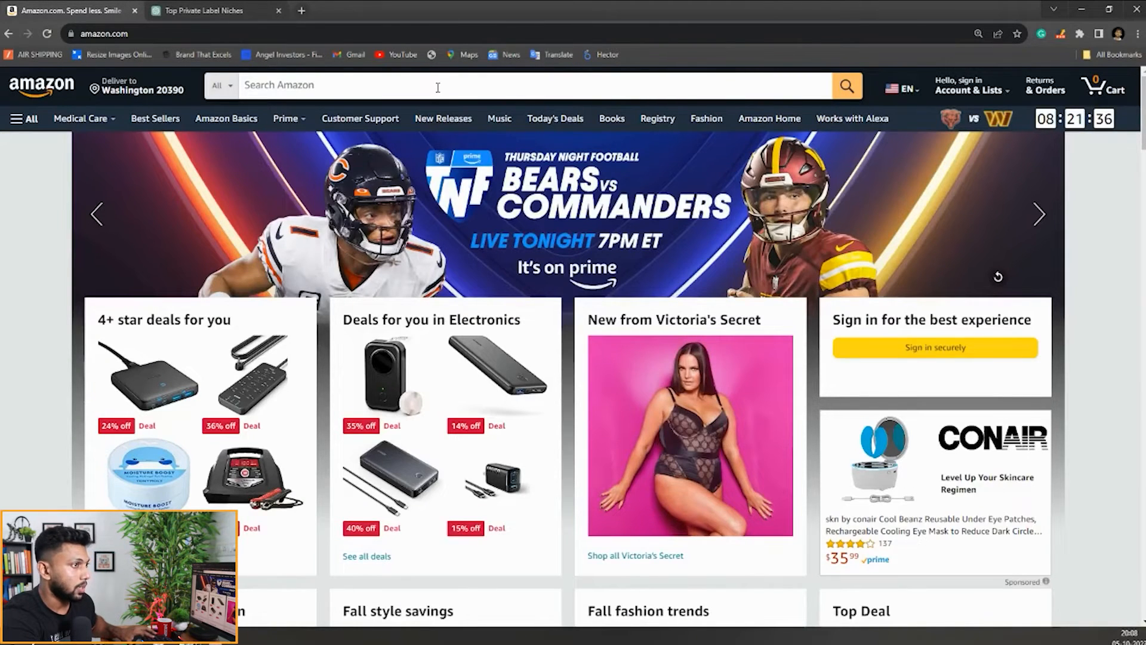
- Search Amazon for 'Beeswax wraps' and launch the AMZScout Pro extension on the results
type("Beeswax wraps")
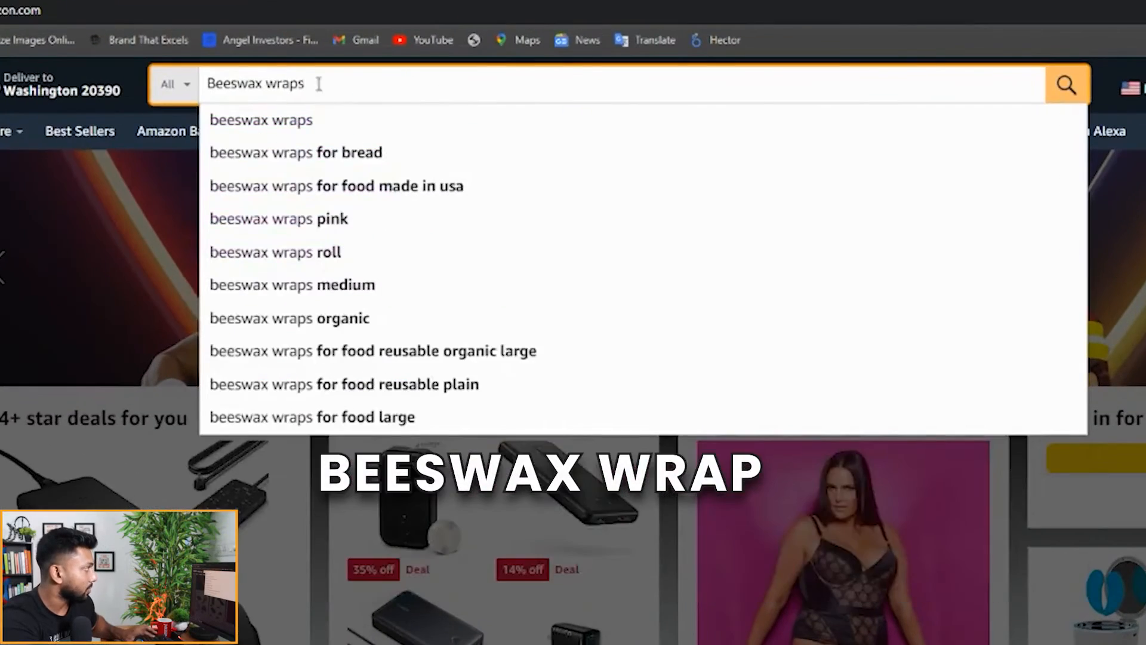
left_click(1064, 83)
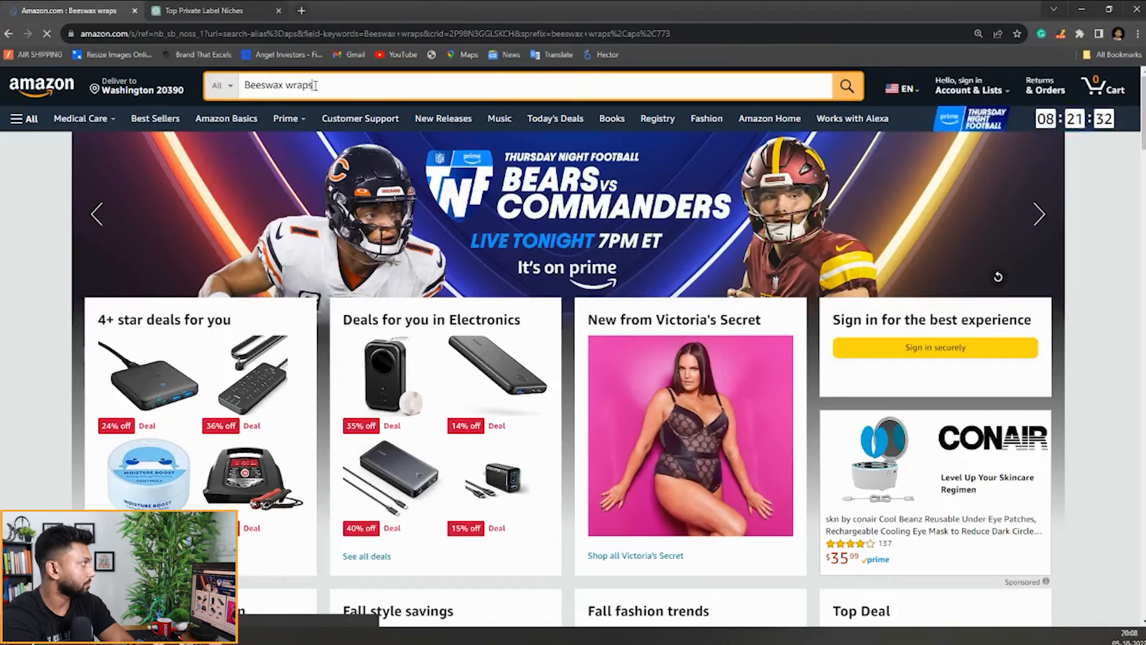
left_click(846, 85)
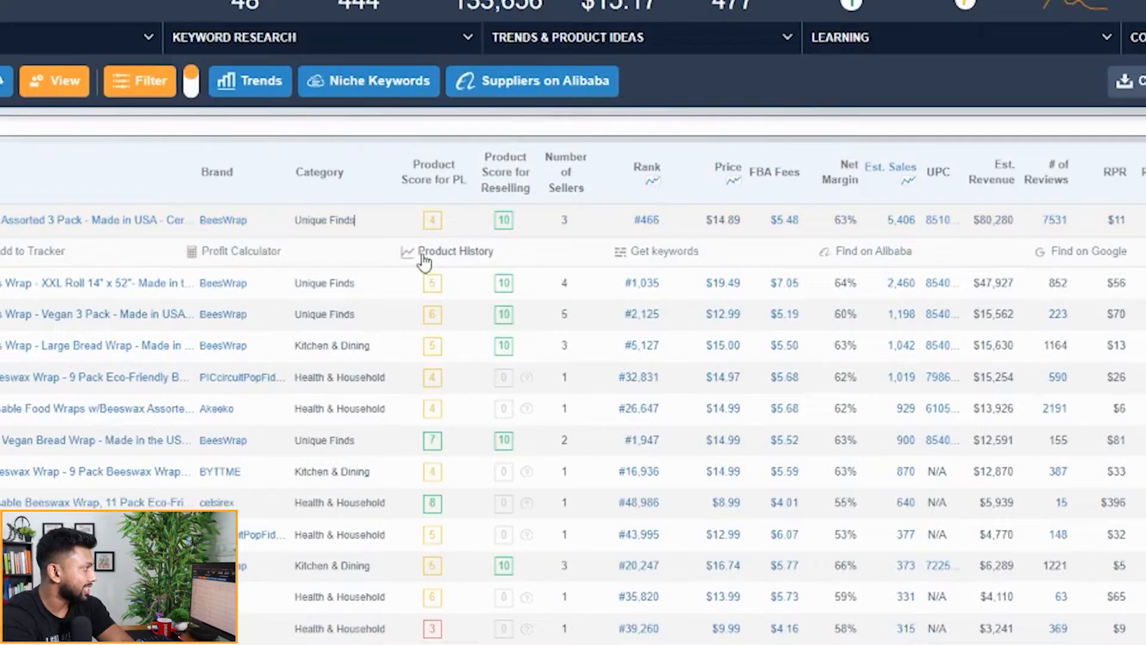
- Open Product History for the Bee's Wrap Assorted 3 Pack, reopening it after closing
left_click(455, 251)
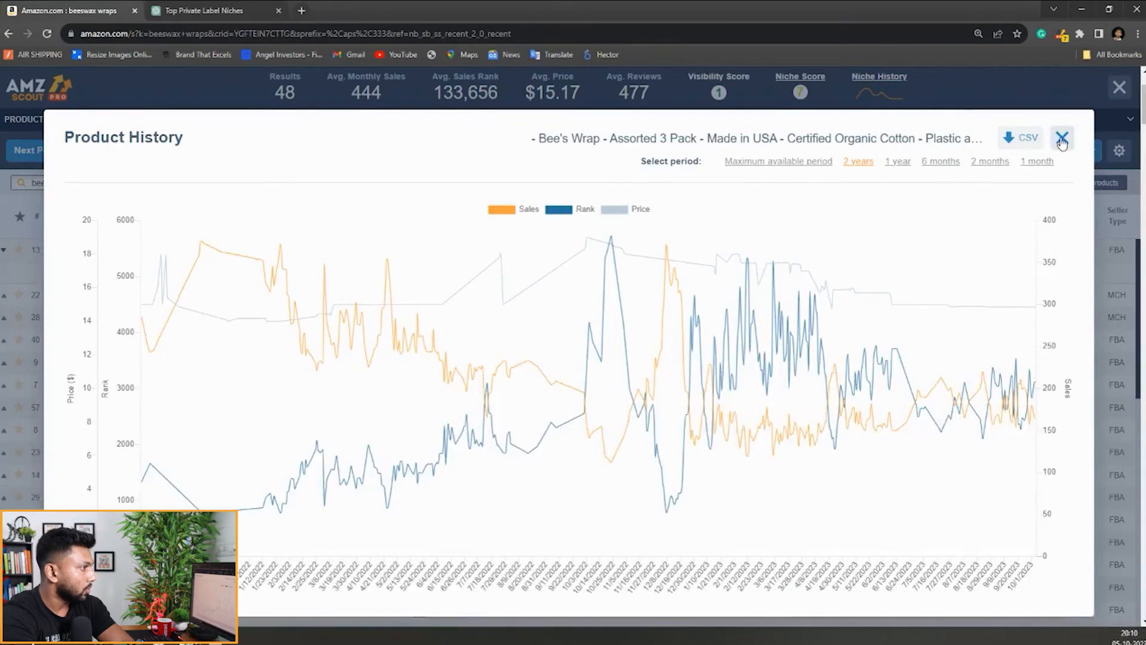
left_click(1061, 138)
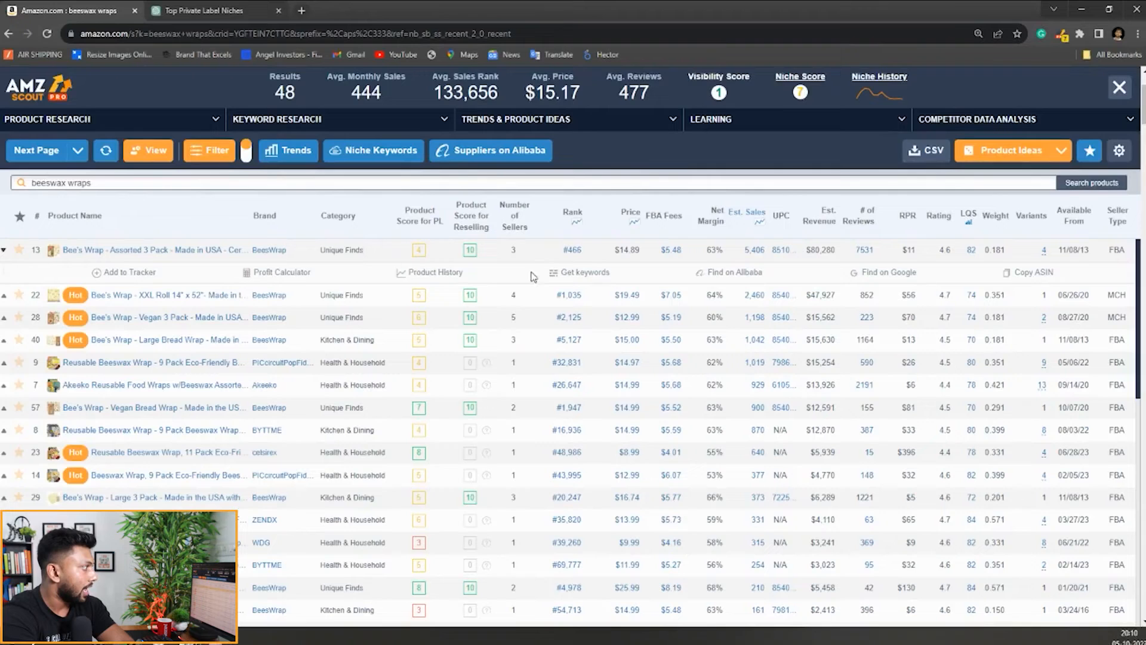
left_click(436, 272)
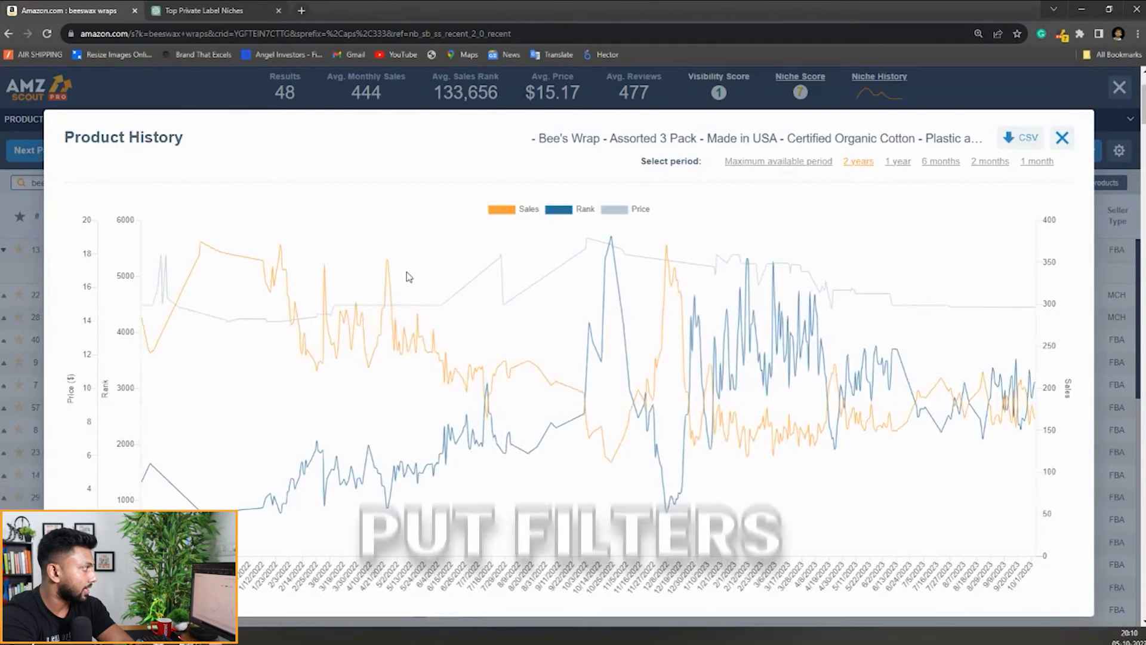
mouse_move(457, 336)
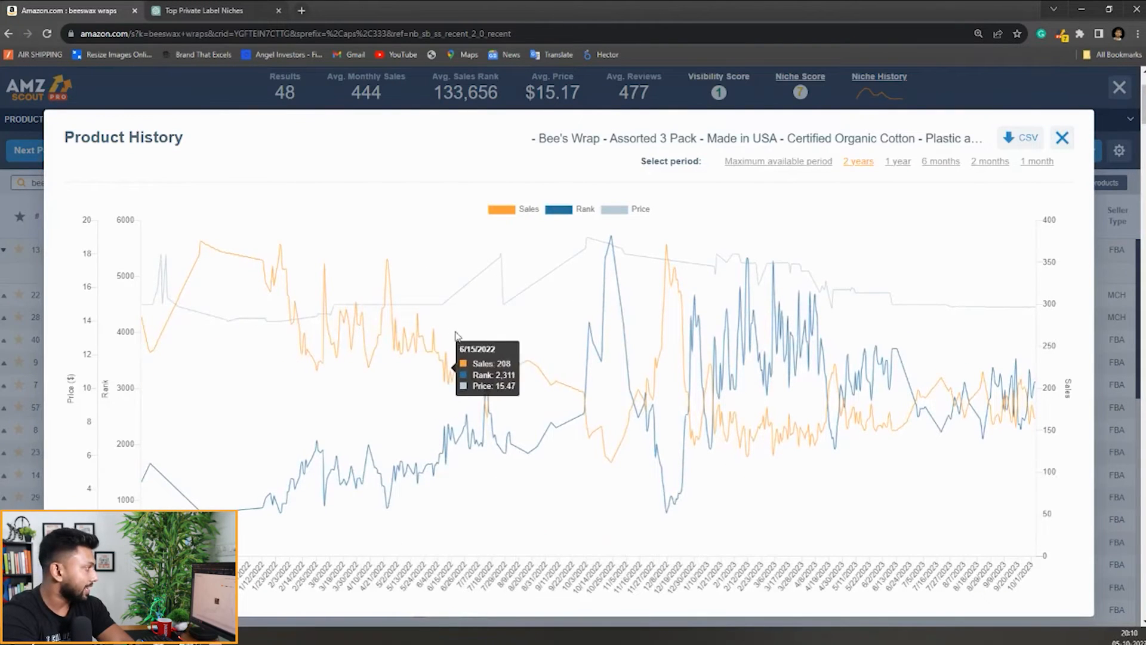